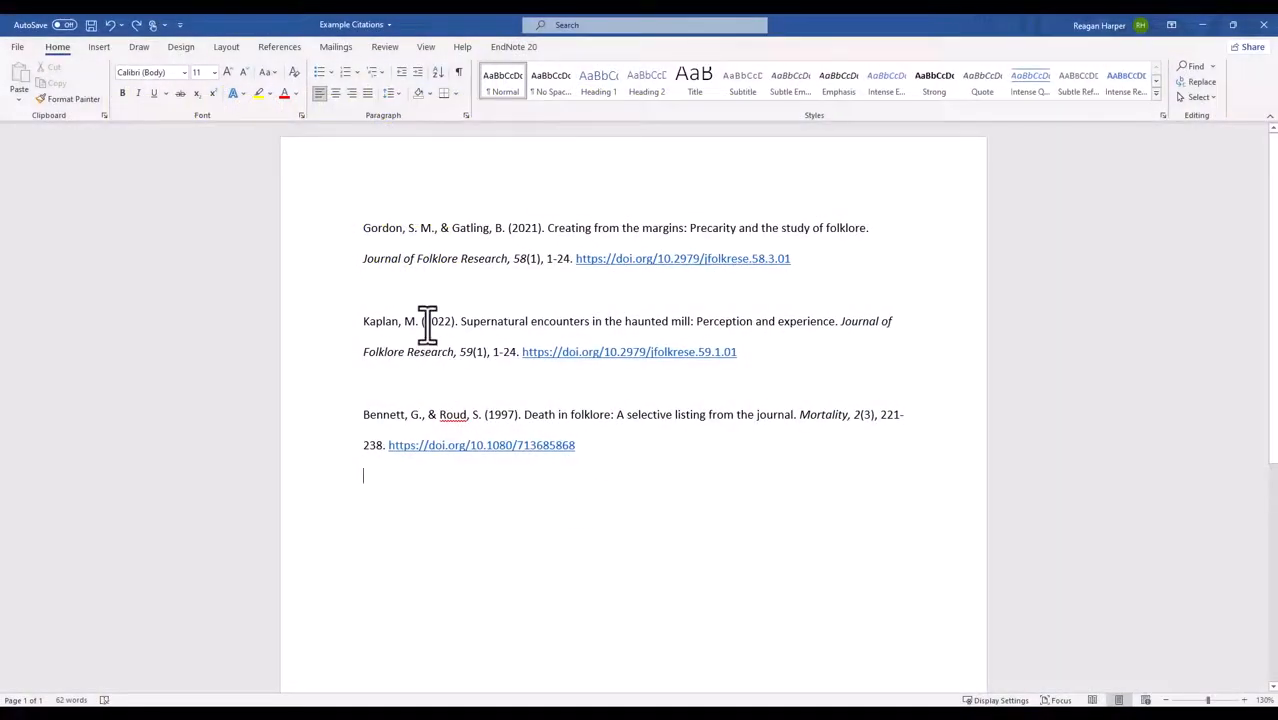
Step: Select all three APA journal citations in the Word document with Ctrl+A
key(ctrl+a)
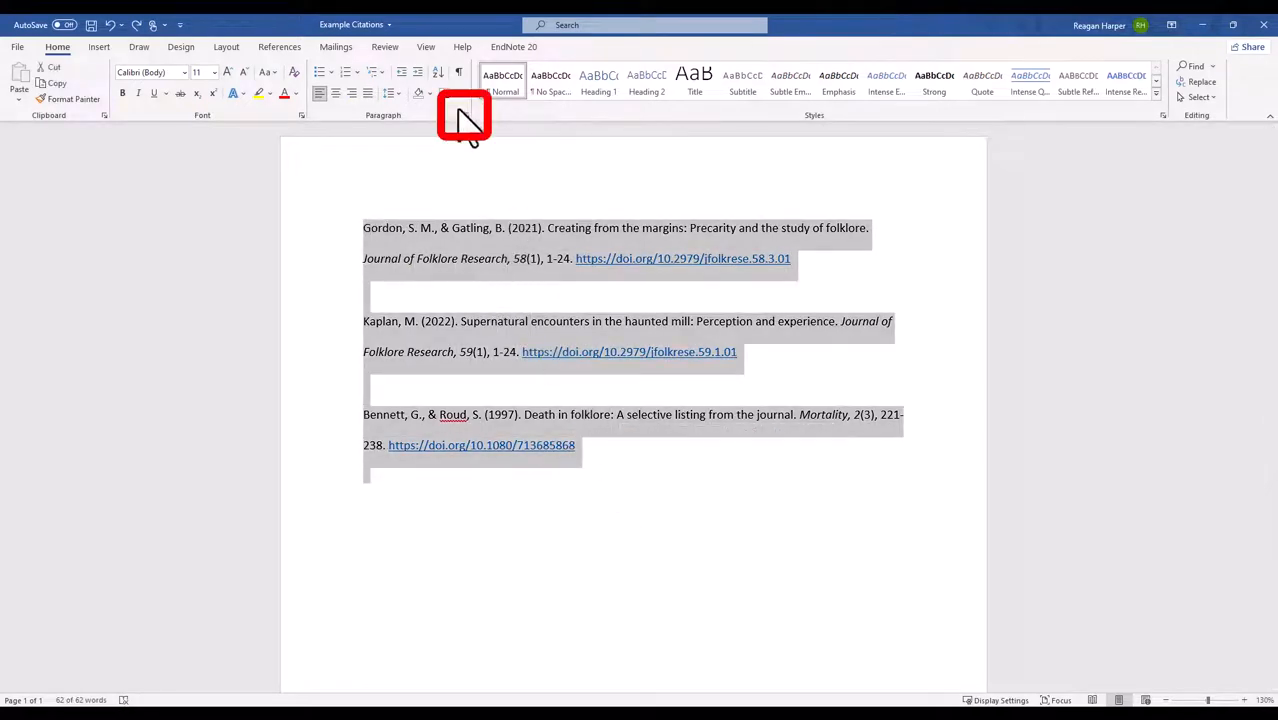
Step: Set a 0.5" hanging indent in the Paragraph dialog, then demonstrate the Ctrl+T shortcut
click(466, 115)
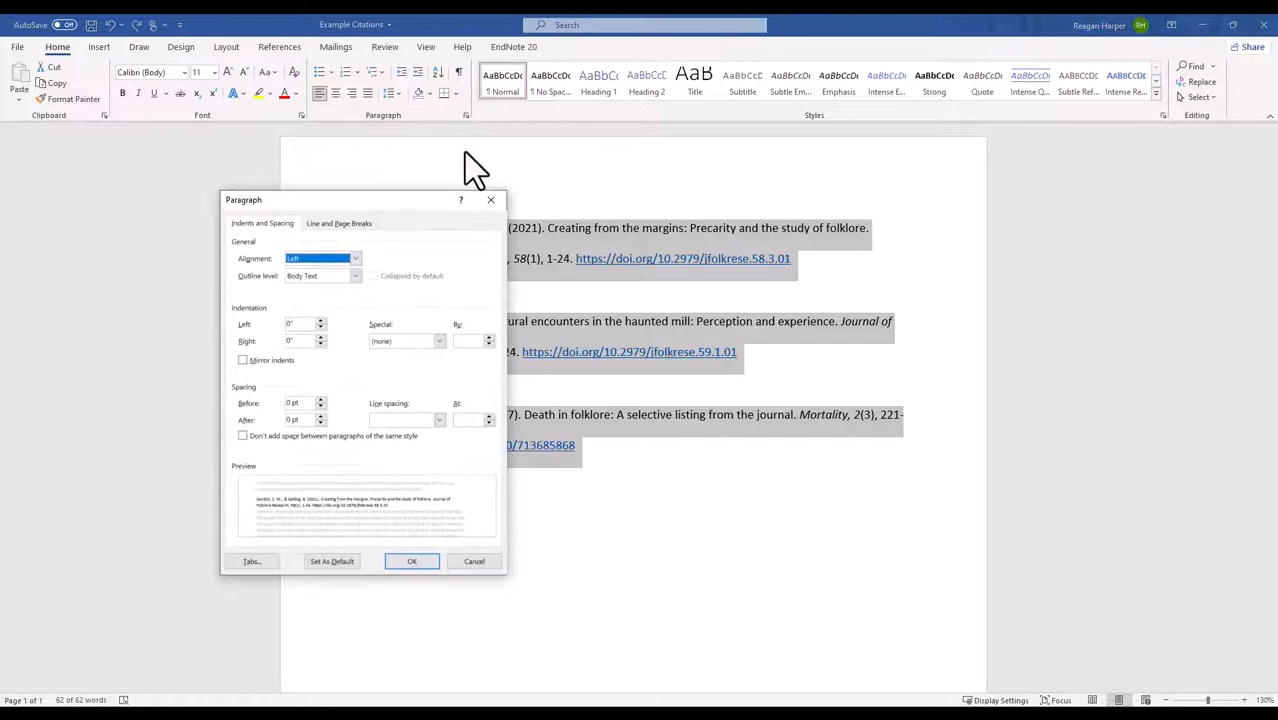
click(438, 341)
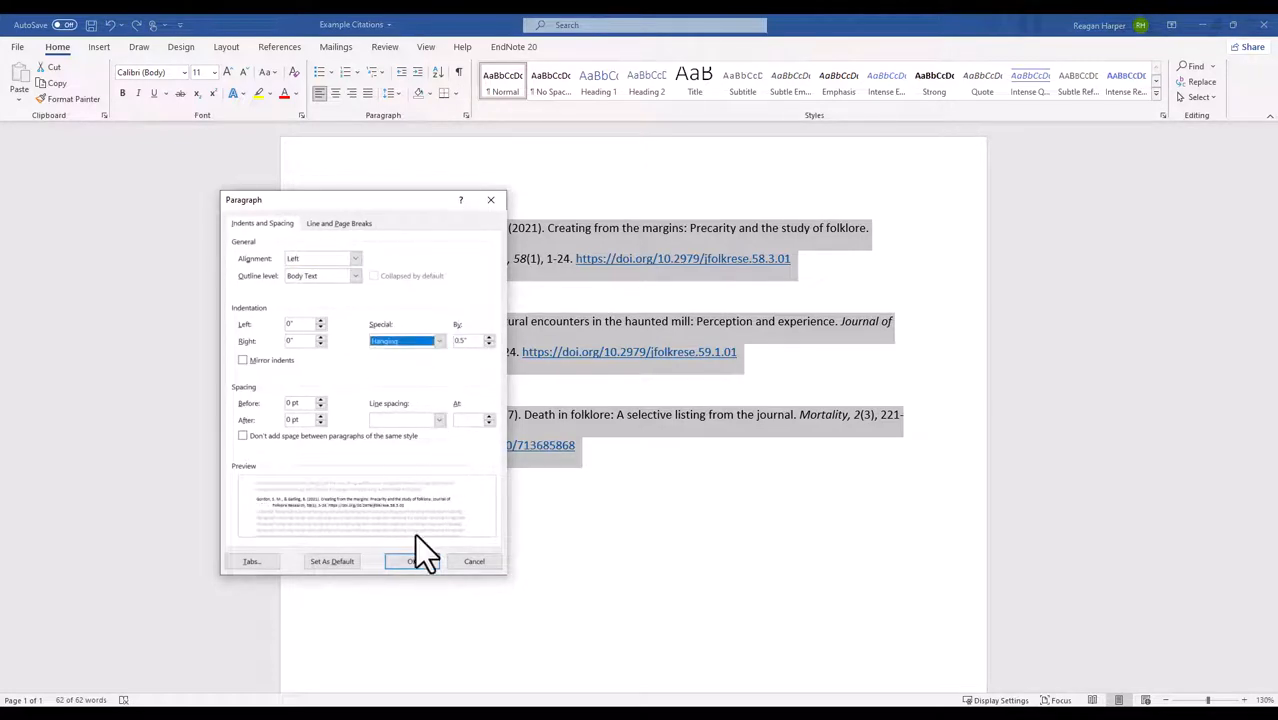
click(414, 561)
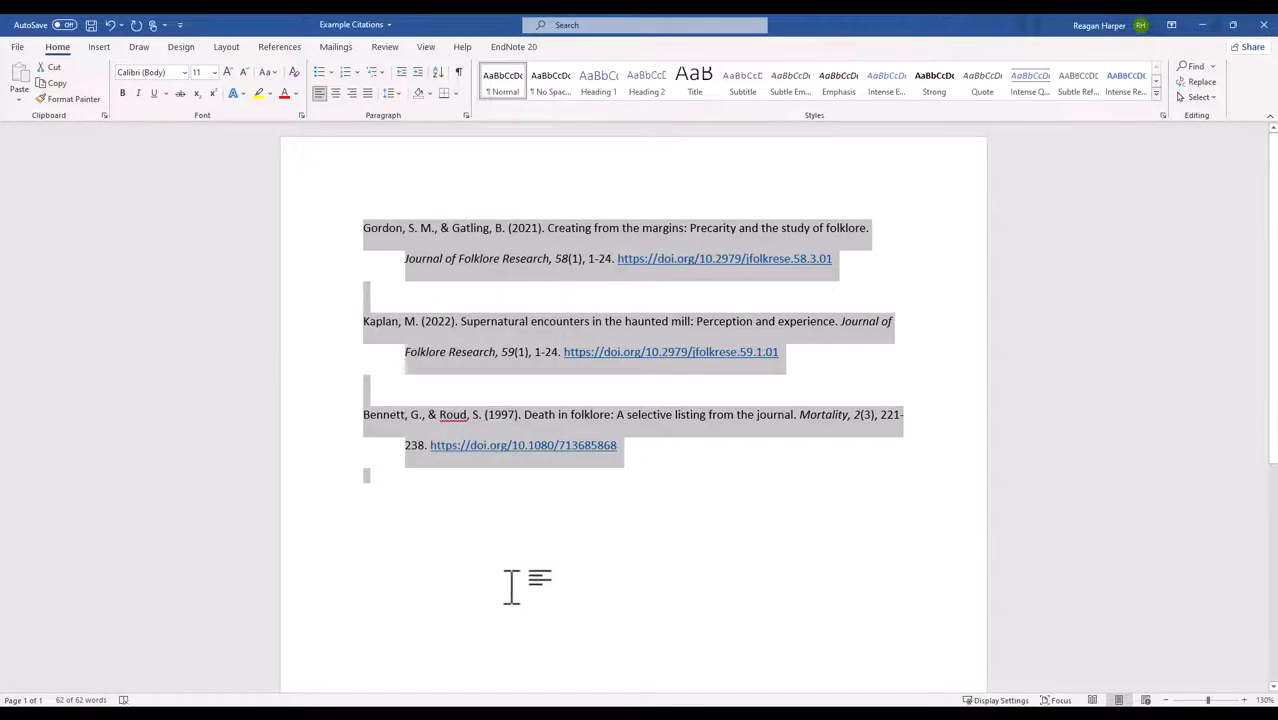
key(ctrl+t)
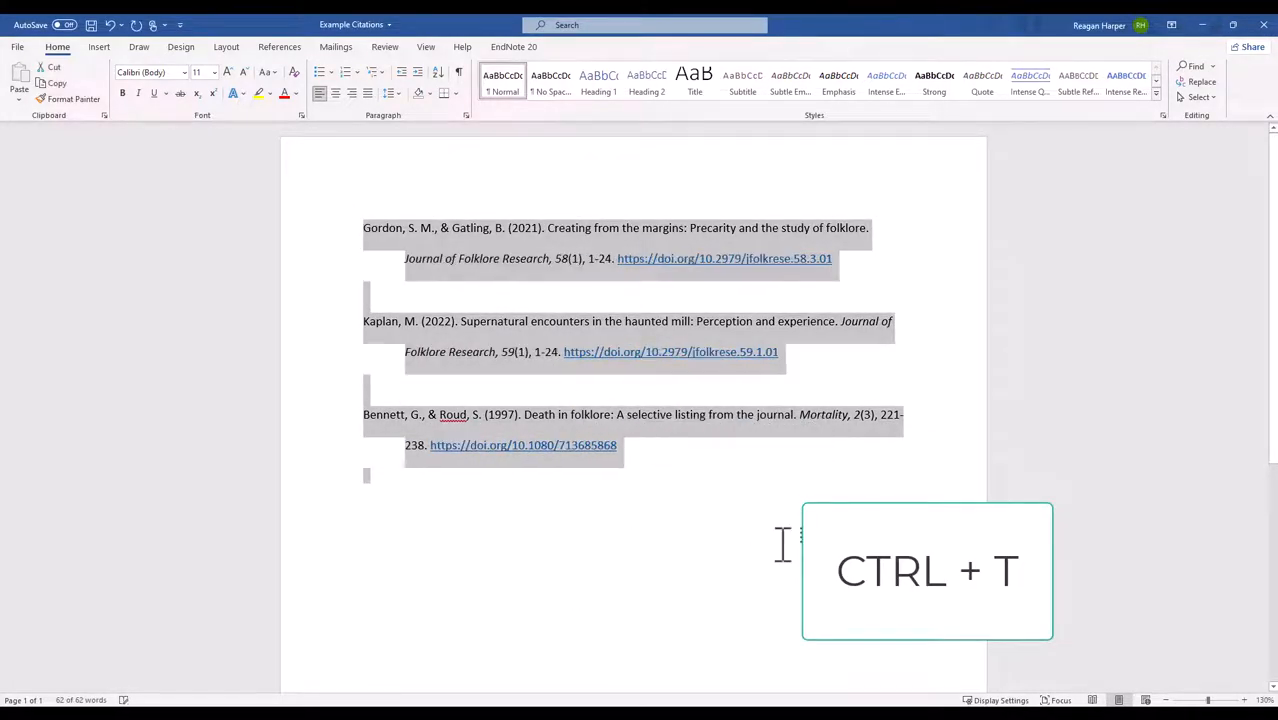
key(ctrl+t)
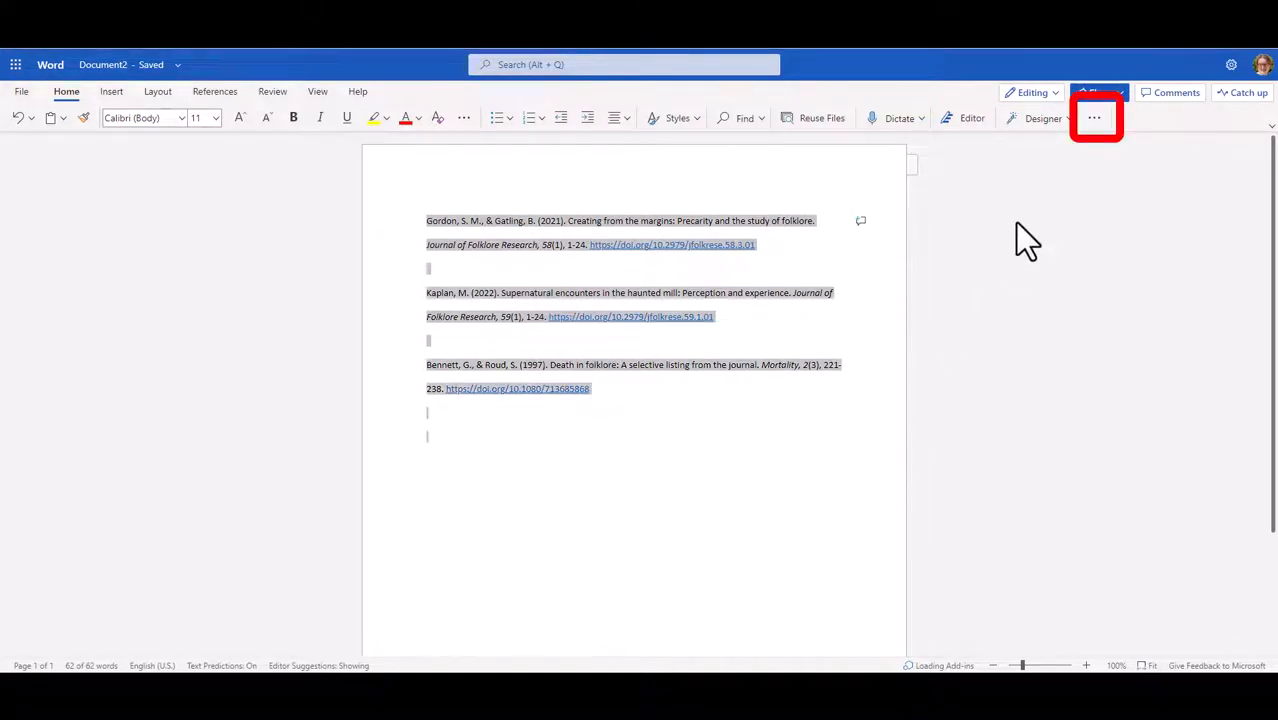
Step: Search 'hanging' from Word Online's More options to find the Hanging indent command
click(1094, 118)
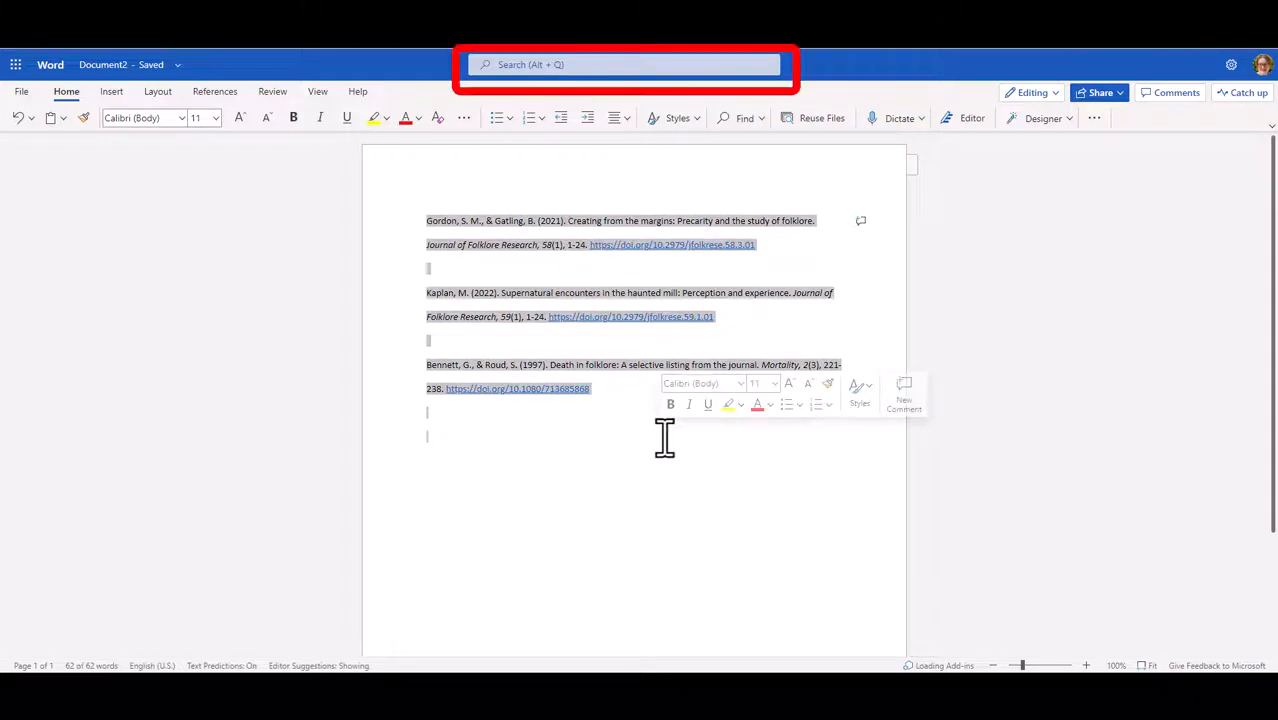
click(624, 64)
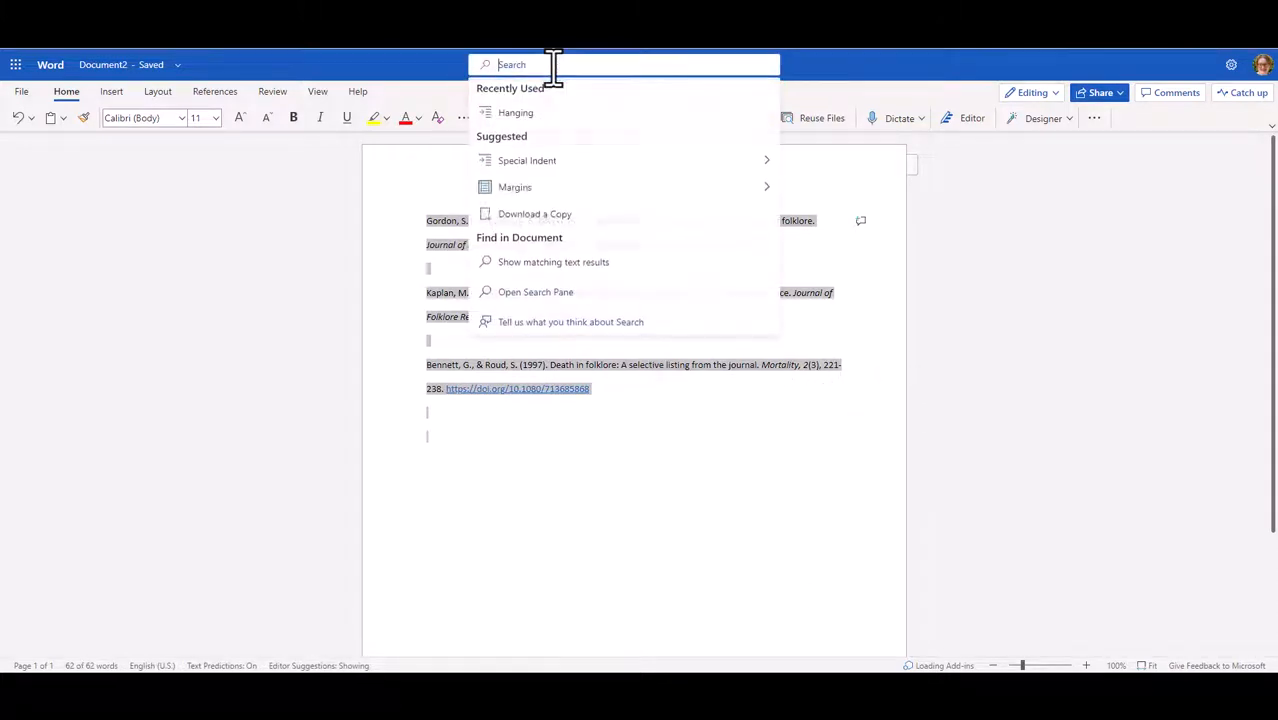
text(hanging)
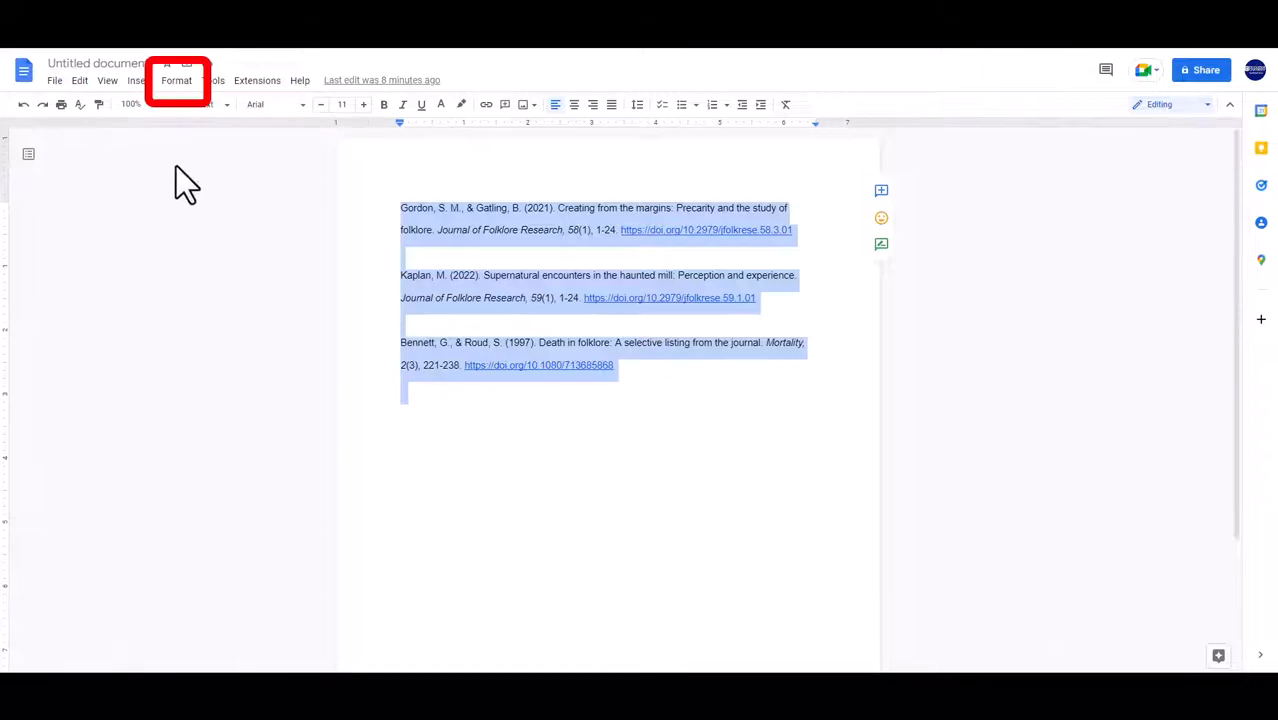
Step: Apply a Hanging 0.5 special indent via Format > Align & indent > Indentation options
click(176, 80)
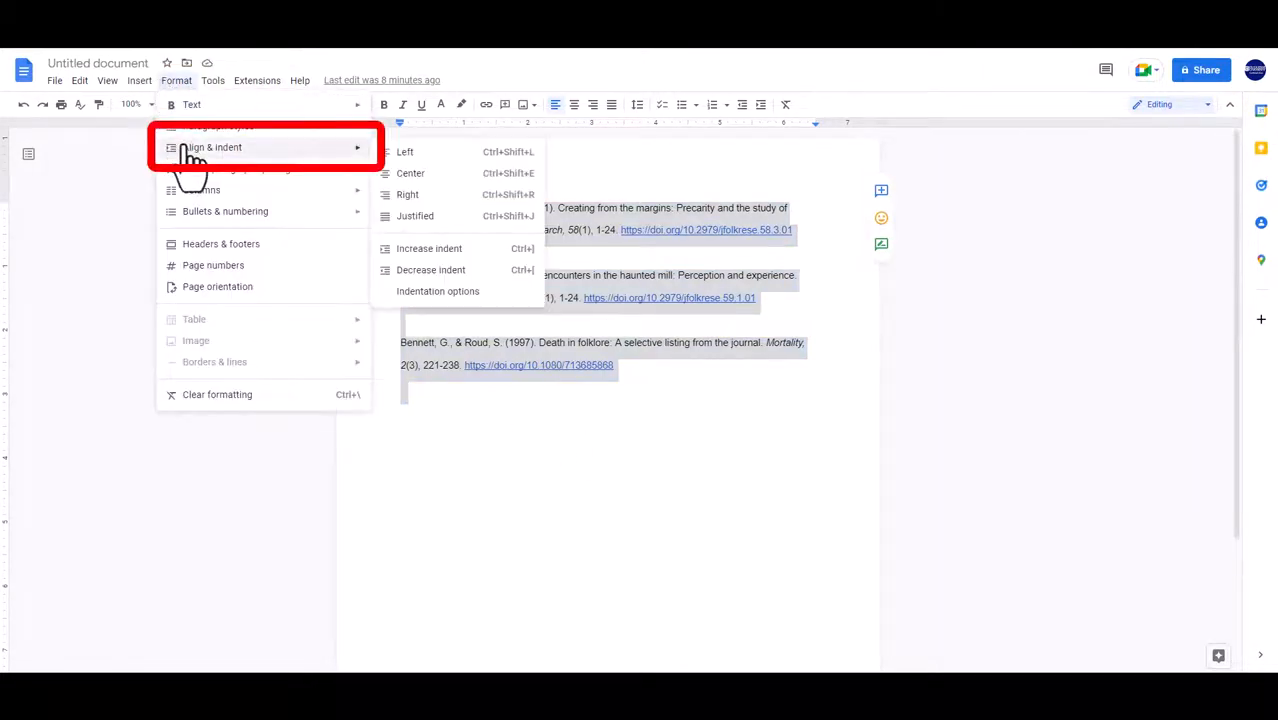
mouse_move(437, 291)
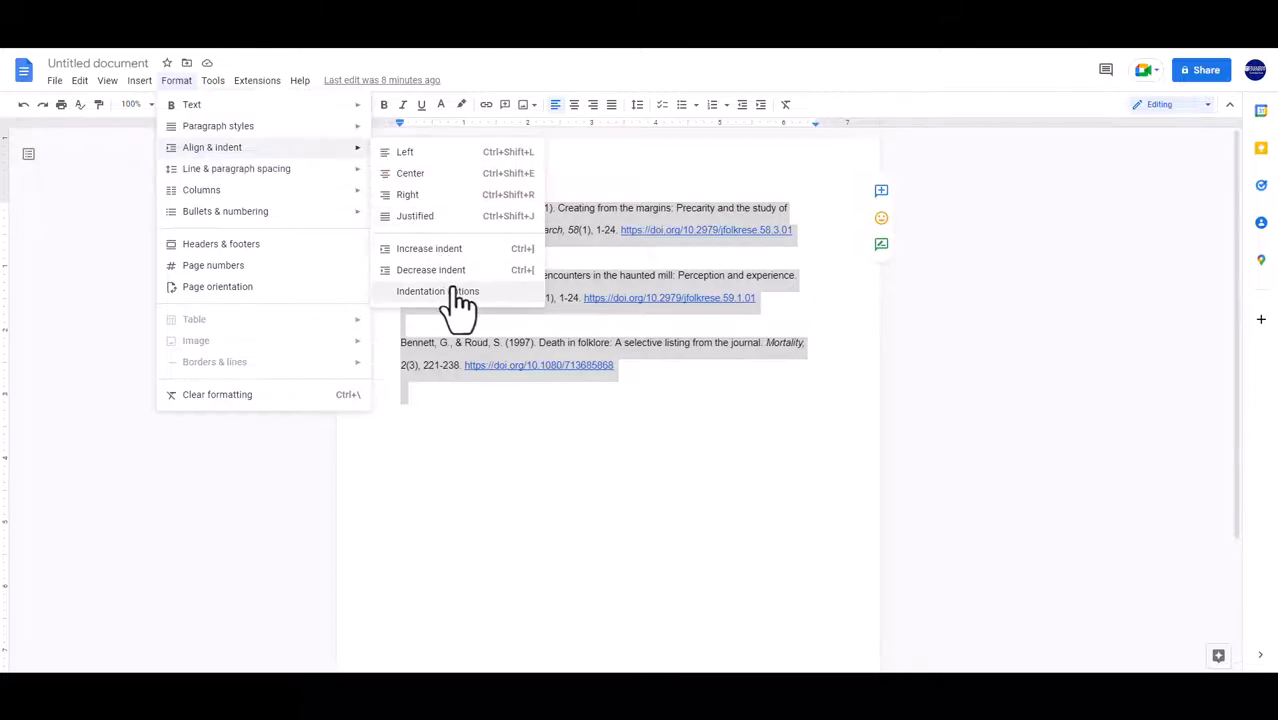
click(437, 291)
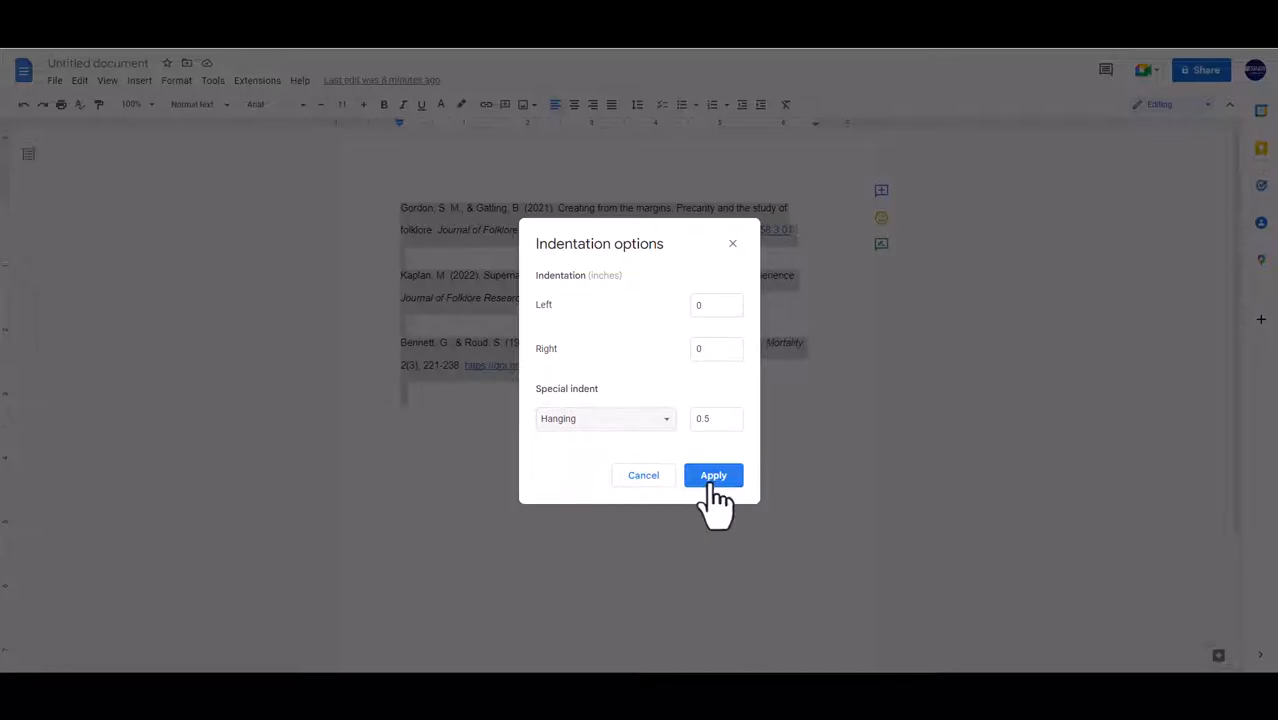
click(713, 475)
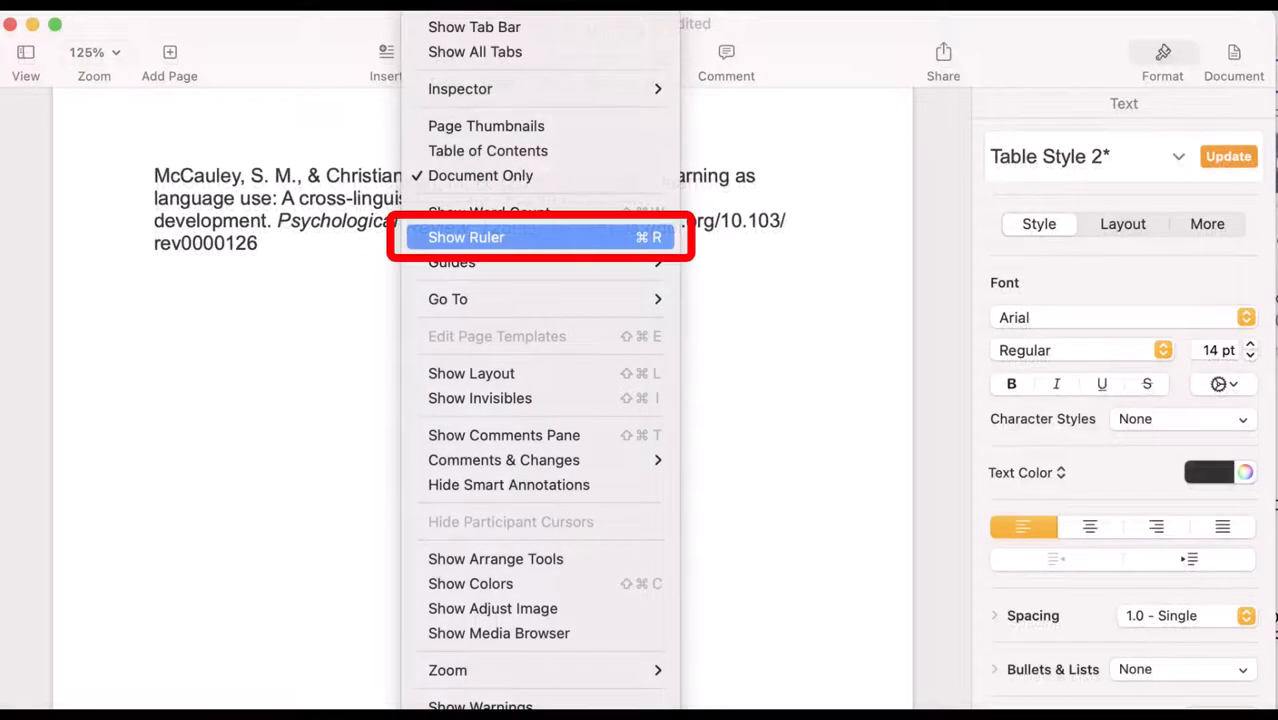
Step: Turn on View > Show Ruler to display indent markers above the McCauley citation
click(466, 237)
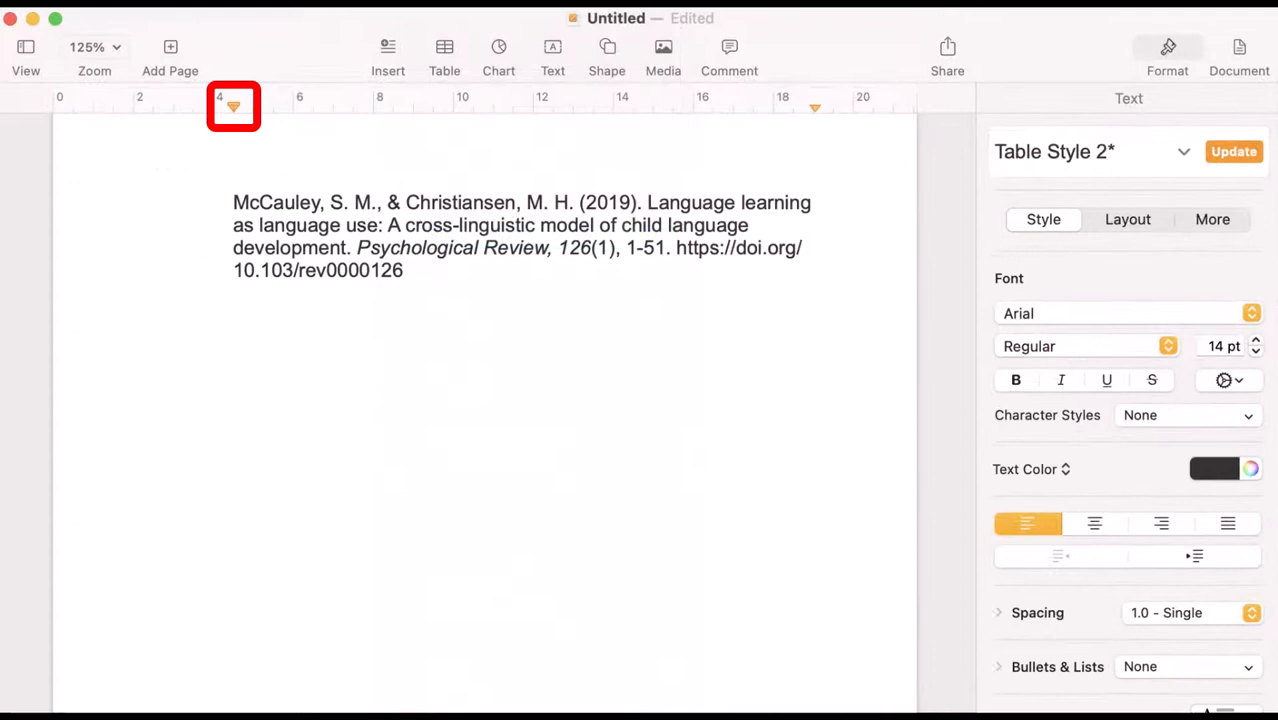